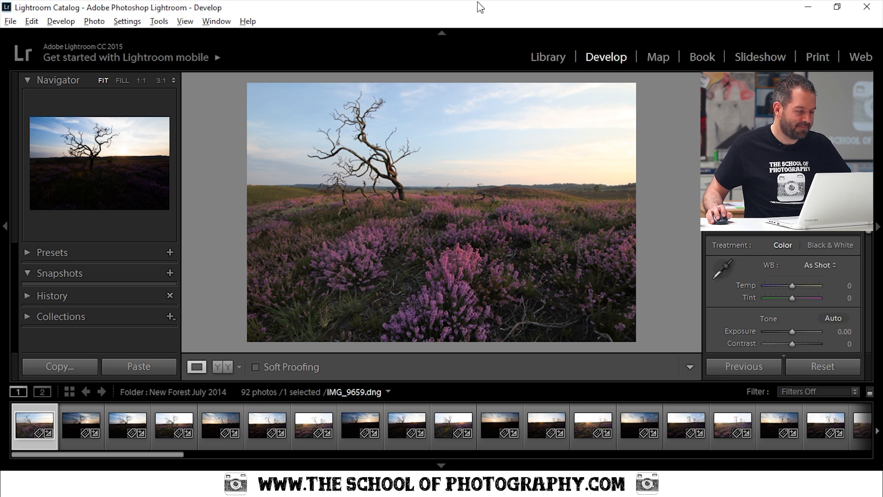
{"action": "mouse_move", "coordinate": [427, 202]}
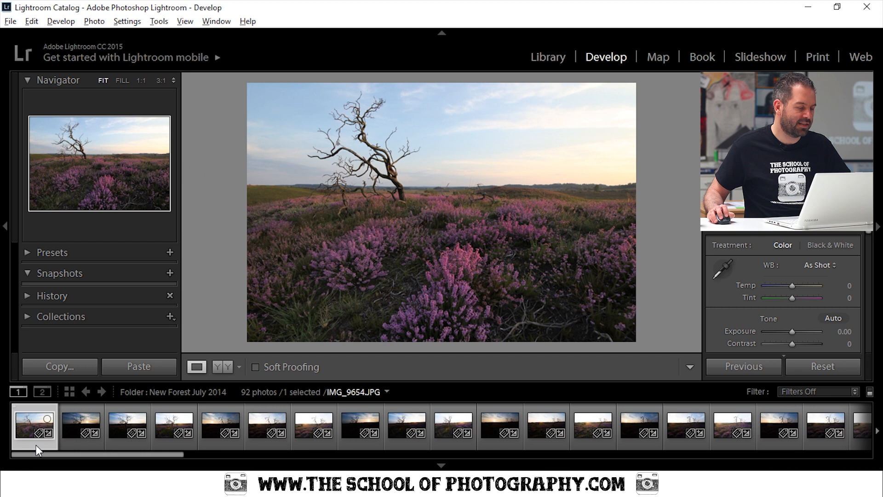
{"action": "mouse_move", "coordinate": [248, 132]}
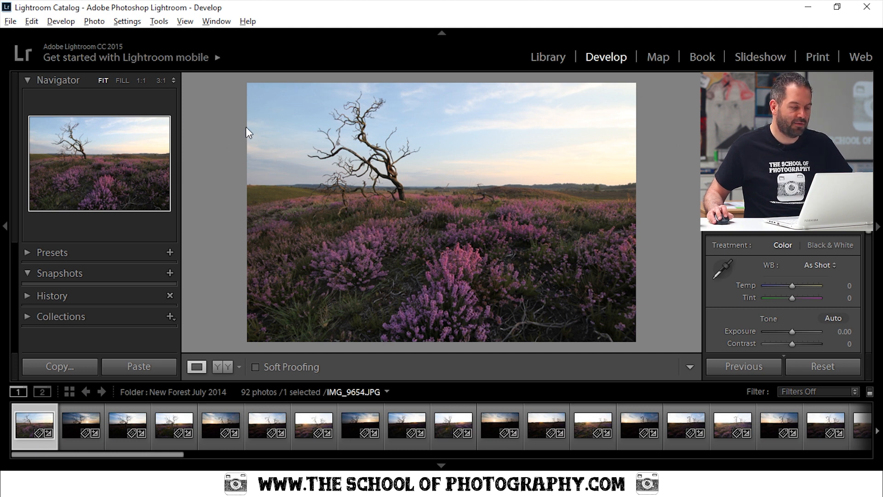
{"action": "mouse_move", "coordinate": [248, 140]}
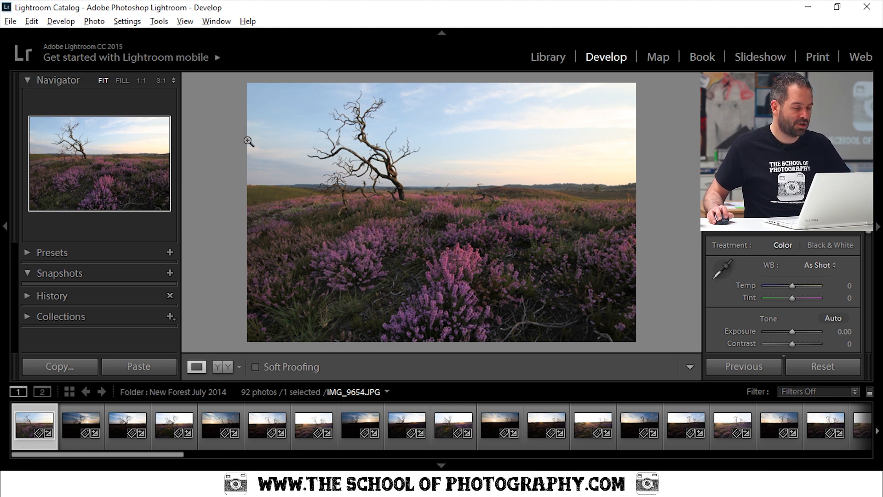
{"action": "mouse_move", "coordinate": [533, 140]}
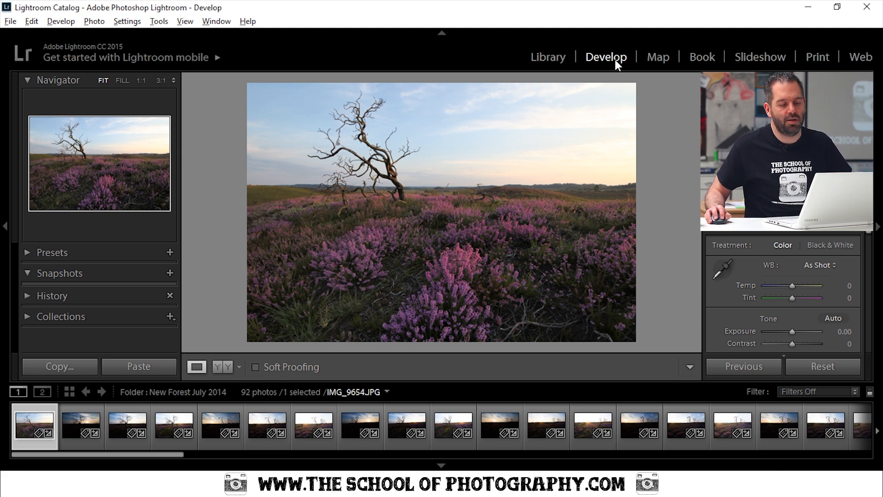
{"action": "mouse_move", "coordinate": [532, 108]}
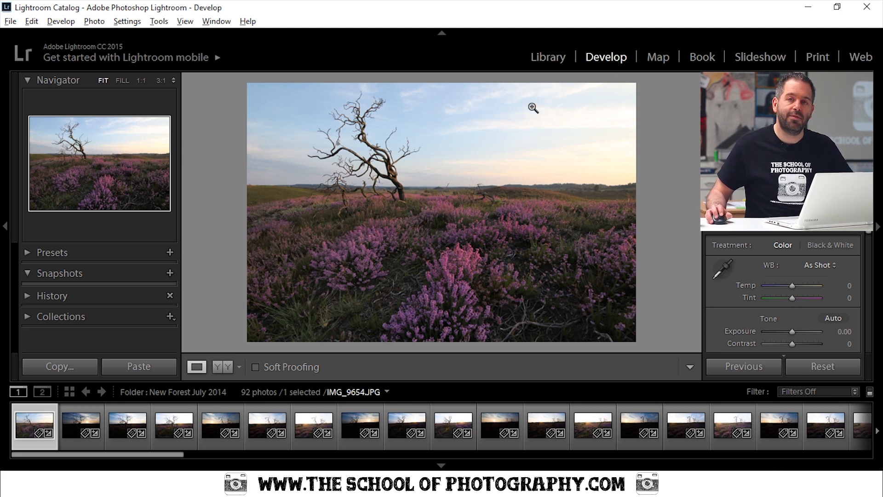
{"action": "mouse_move", "coordinate": [497, 174]}
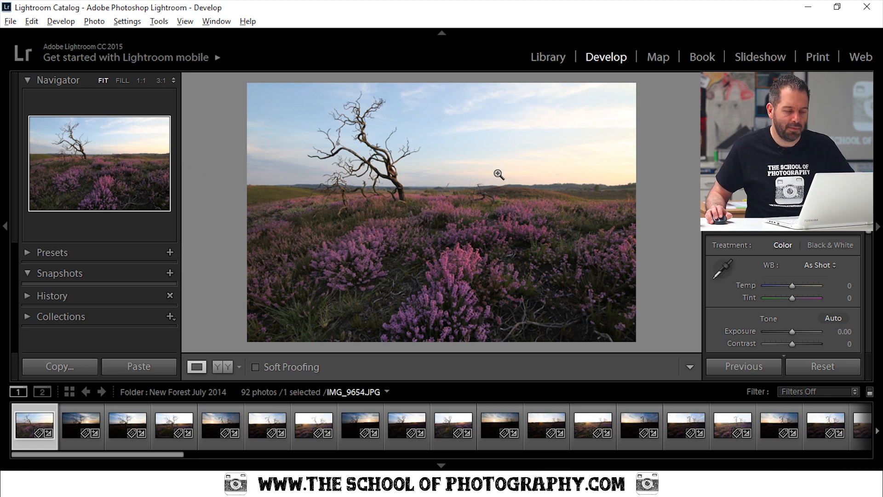
{"action": "mouse_move", "coordinate": [490, 168]}
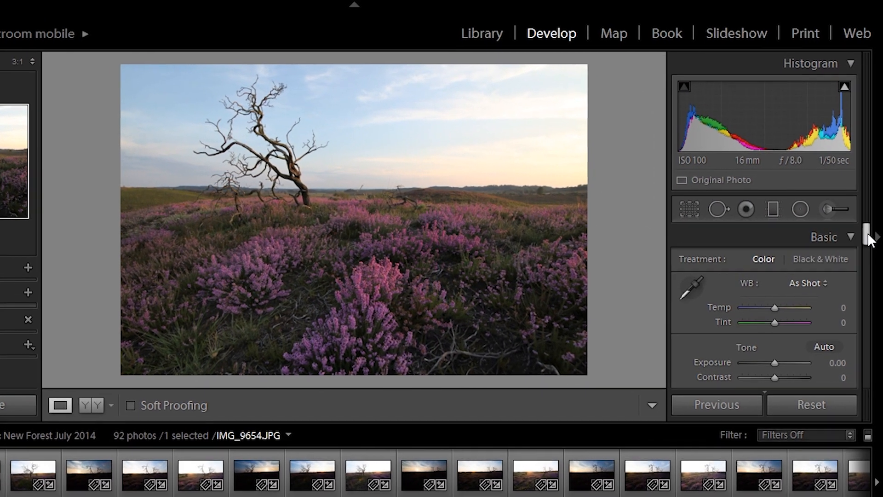
- Pull Highlights to -100, lift Shadows to +76 and darken Blacks to -69
{"action": "scroll", "scroll_direction": "down", "scroll_amount": 3}
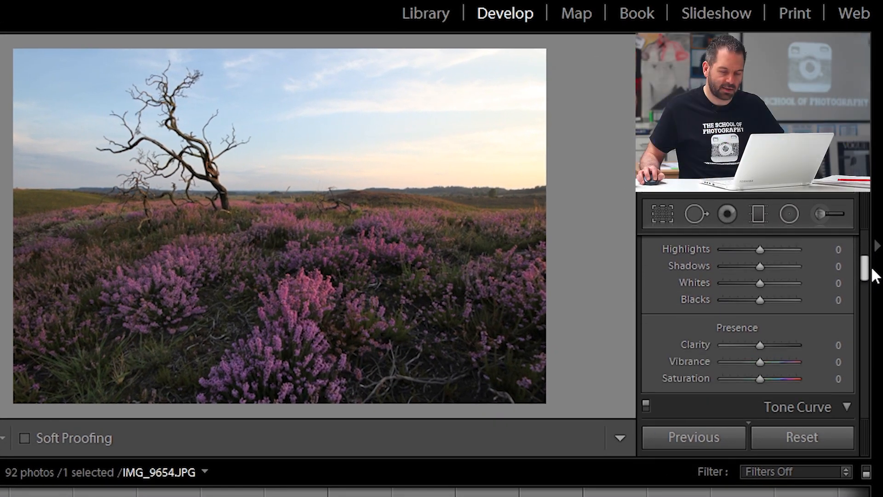
{"action": "scroll", "scroll_direction": "up", "scroll_amount": 3}
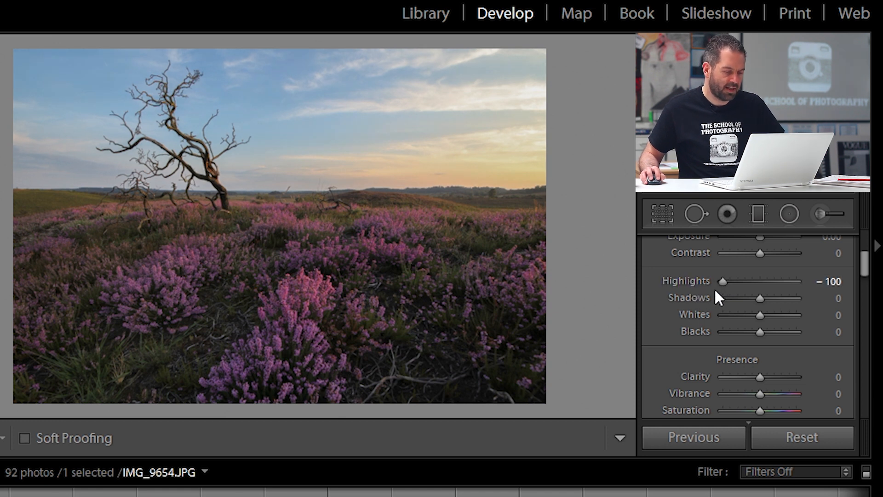
{"action": "mouse_move", "coordinate": [311, 343]}
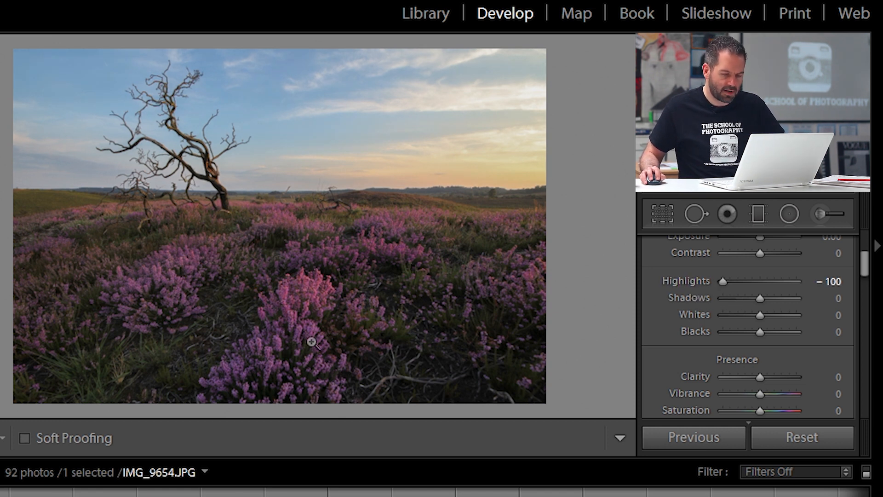
{"action": "mouse_move", "coordinate": [759, 298]}
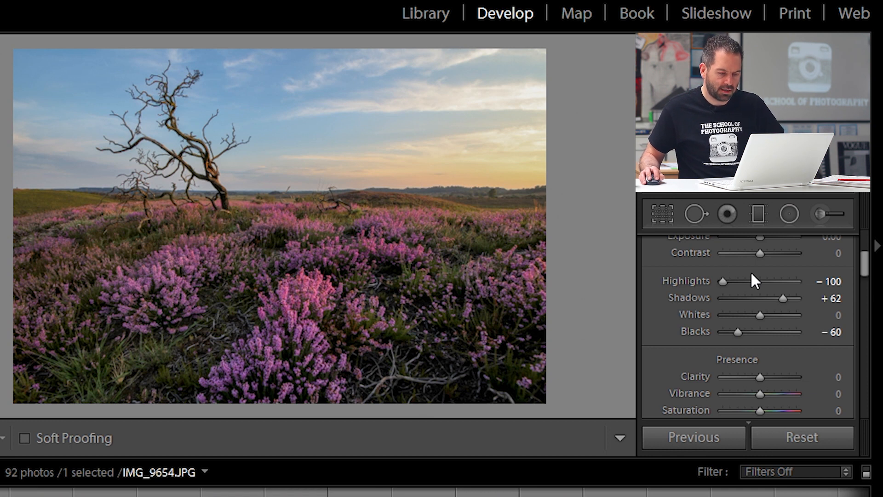
{"action": "mouse_move", "coordinate": [760, 292]}
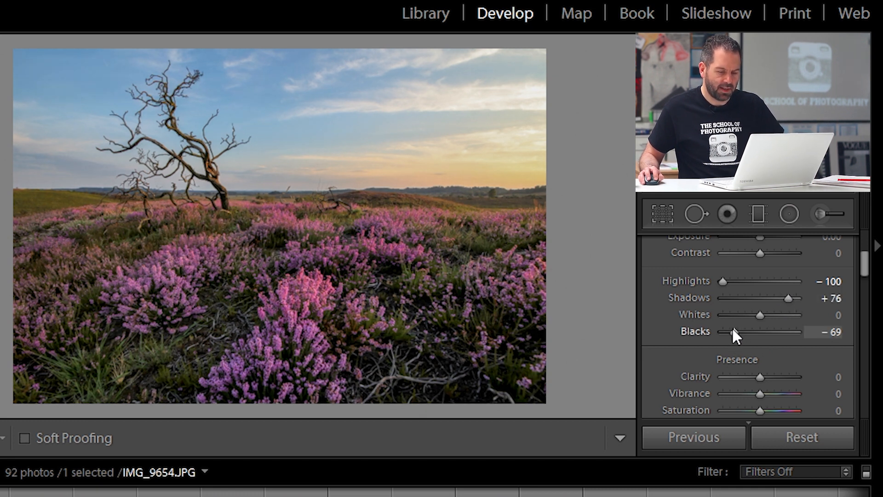
- Raise Vibrance and Saturation to +19 each in the Presence section
{"action": "scroll", "scroll_direction": "down", "scroll_amount": 3}
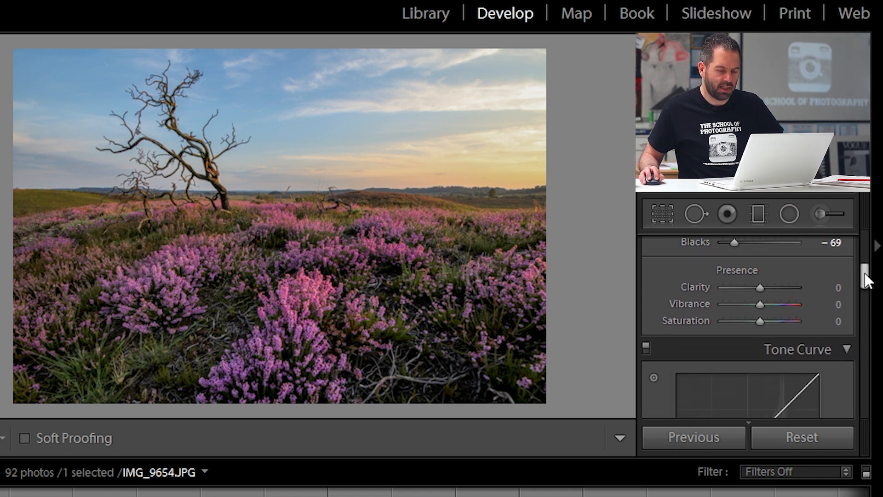
{"action": "mouse_move", "coordinate": [695, 309]}
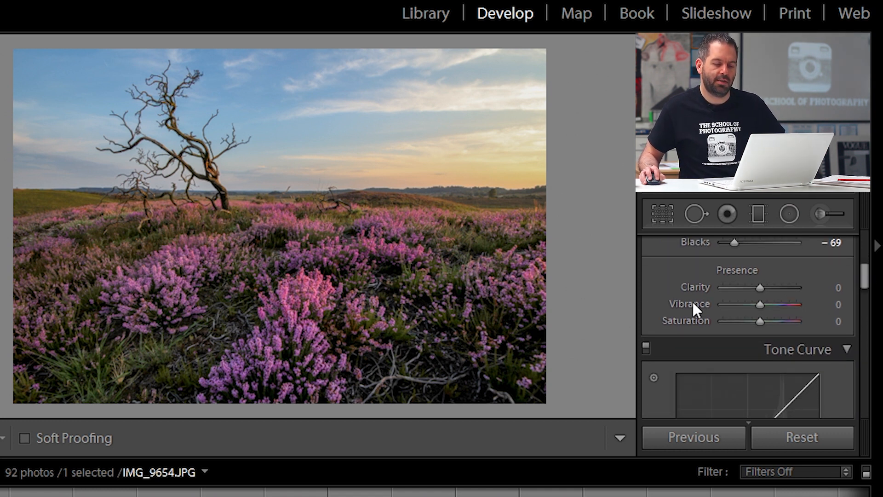
{"action": "mouse_move", "coordinate": [760, 327]}
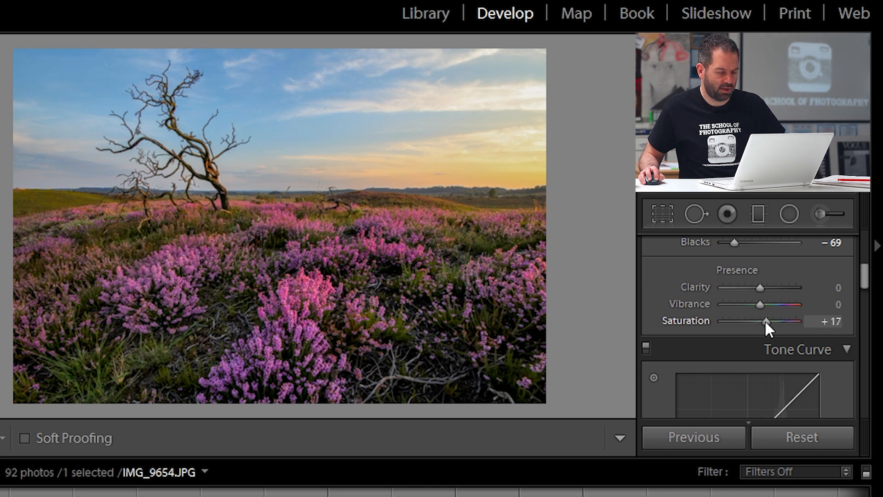
{"action": "mouse_move", "coordinate": [764, 309]}
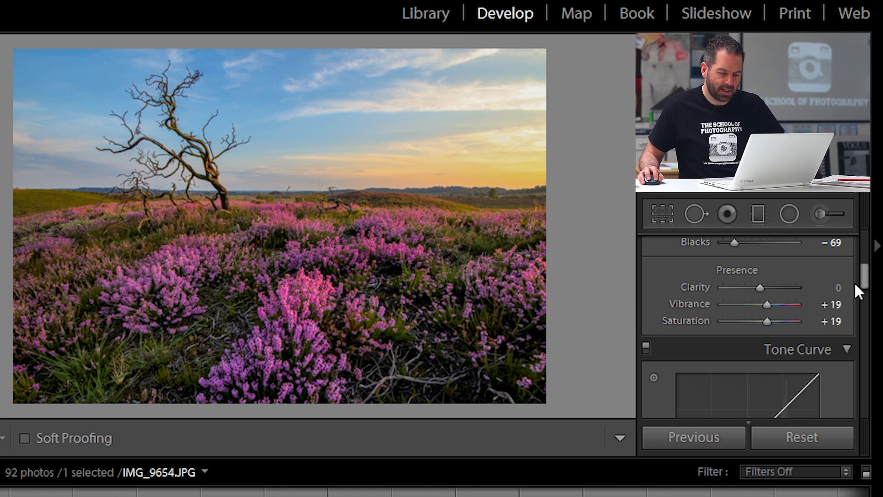
- Bend the tone curve into a contrast-adding S-shape across highlights, lights, darks and shadows
{"action": "scroll", "scroll_direction": "down", "scroll_amount": 3}
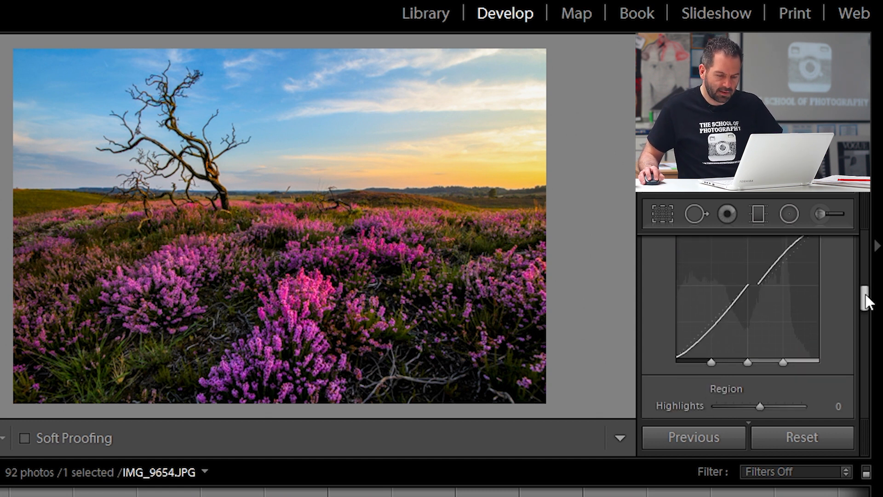
- In HSL, set Red saturation +49, Orange +44 and Blue +69
{"action": "scroll", "scroll_direction": "down", "scroll_amount": 3}
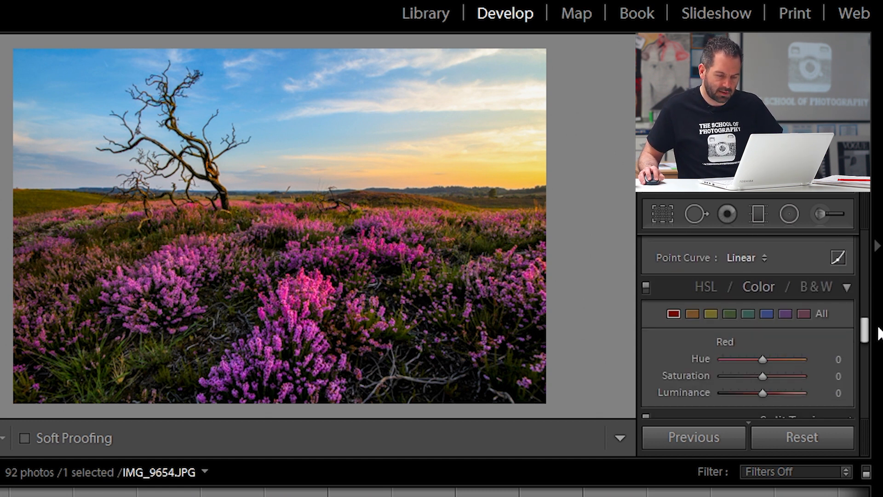
{"action": "scroll", "scroll_direction": "down", "scroll_amount": 3}
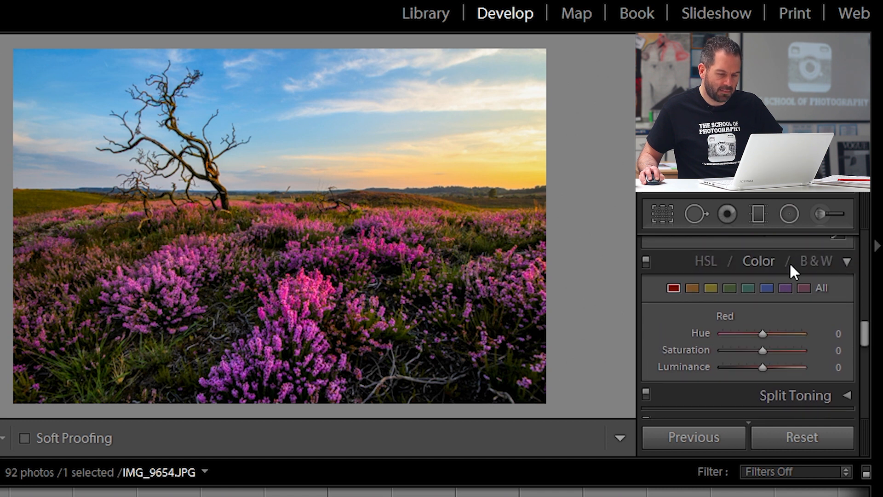
{"action": "mouse_move", "coordinate": [760, 265]}
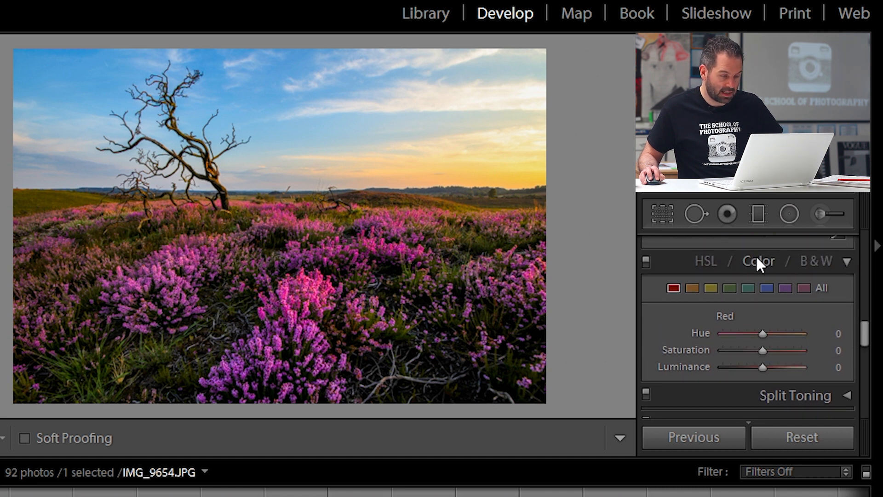
{"action": "mouse_move", "coordinate": [674, 288]}
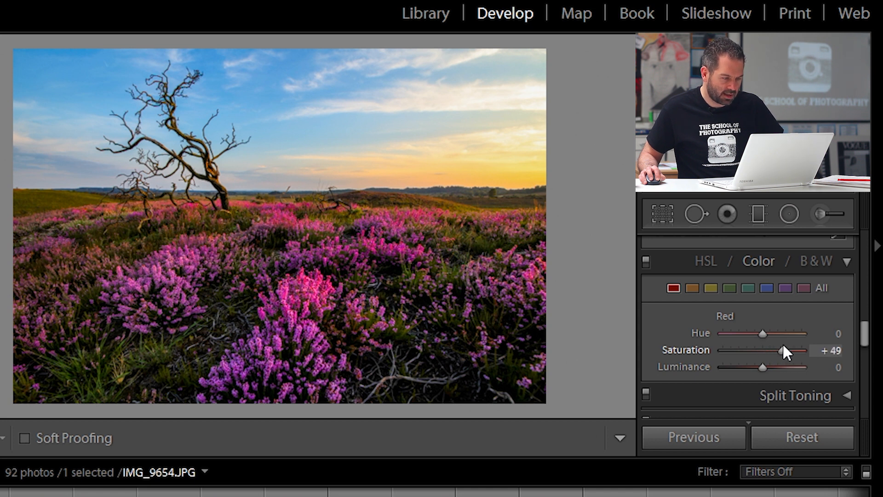
{"action": "mouse_move", "coordinate": [710, 288]}
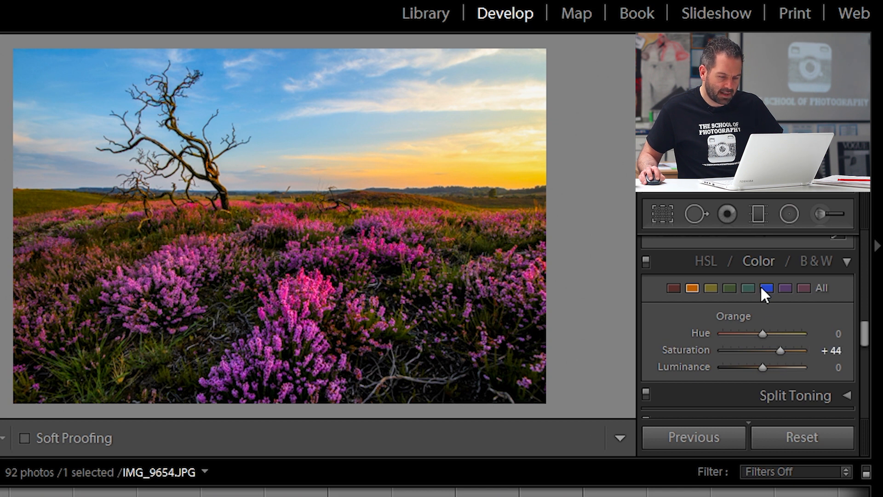
{"action": "left_click", "coordinate": [766, 288]}
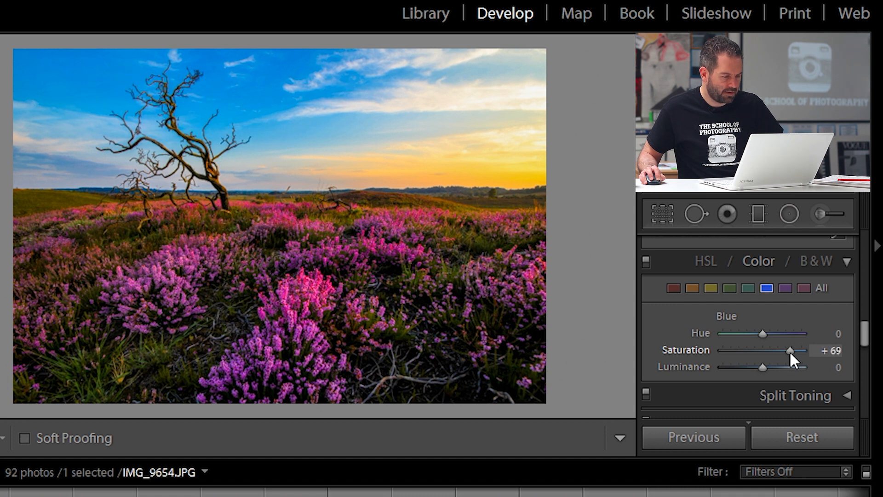
{"action": "scroll", "scroll_direction": "down", "scroll_amount": 3}
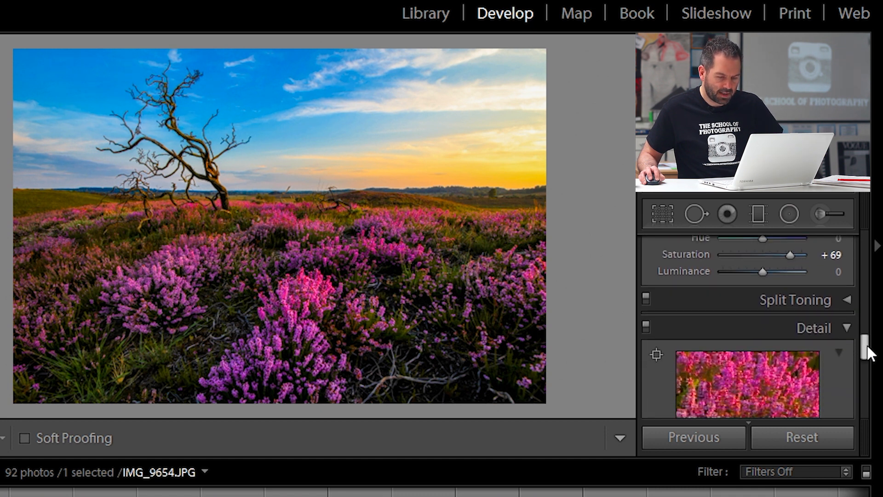
- Set Sharpening in the Detail panel to Amount 80, Radius 1.2, Detail 25
{"action": "scroll", "scroll_direction": "down", "scroll_amount": 3}
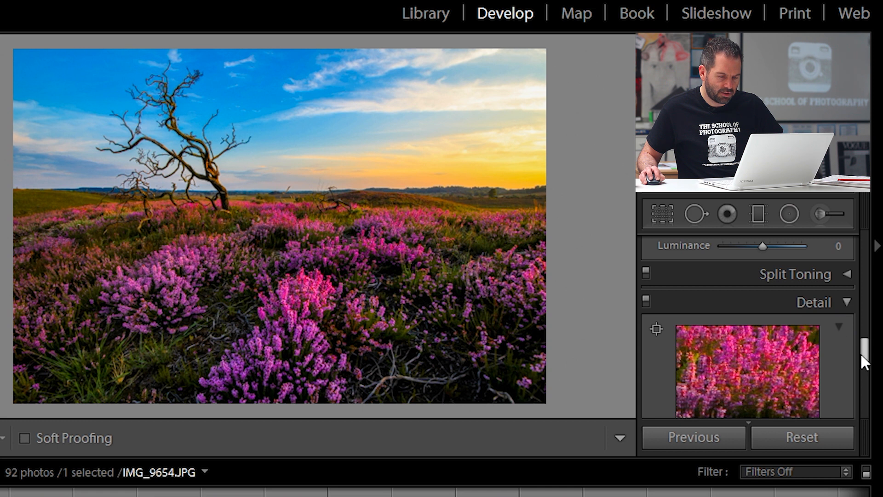
{"action": "scroll", "scroll_direction": "down", "scroll_amount": 3}
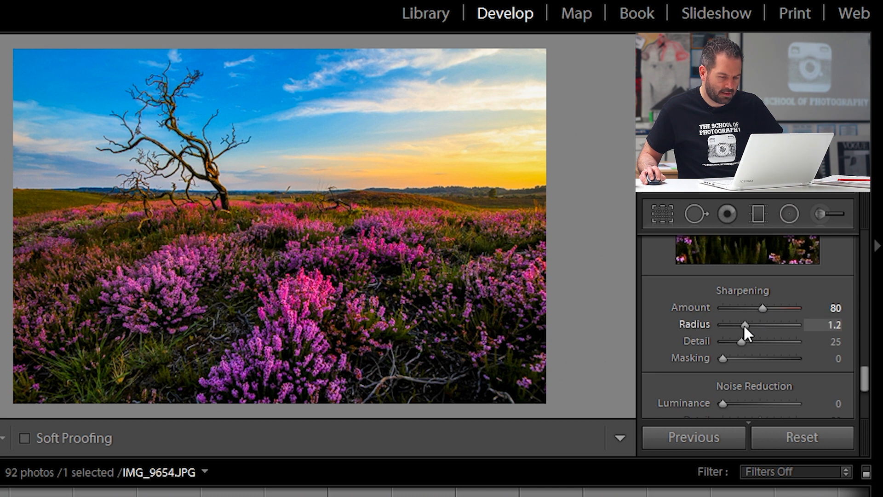
{"action": "mouse_move", "coordinate": [588, 284]}
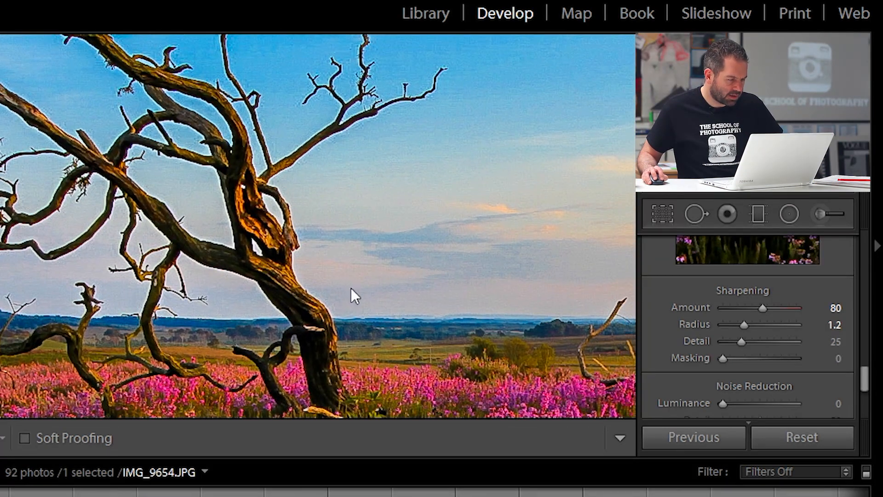
{"action": "scroll", "scroll_direction": "down", "scroll_amount": 3}
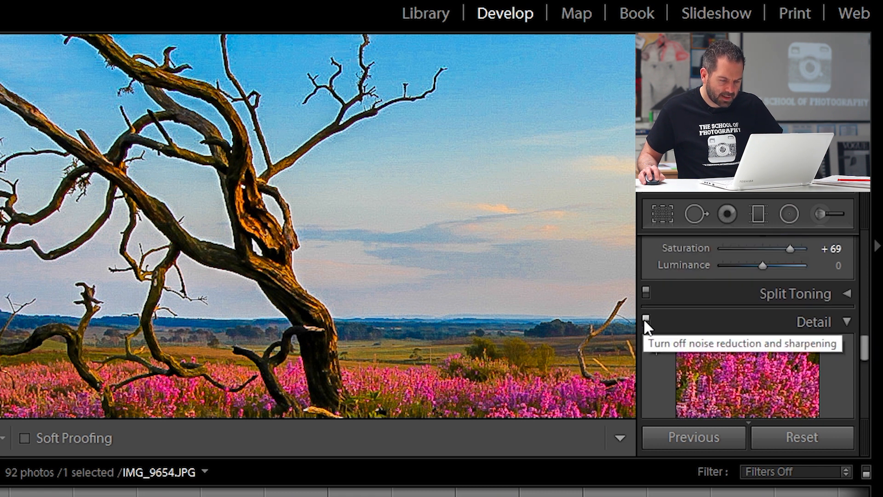
{"action": "left_click", "coordinate": [645, 319]}
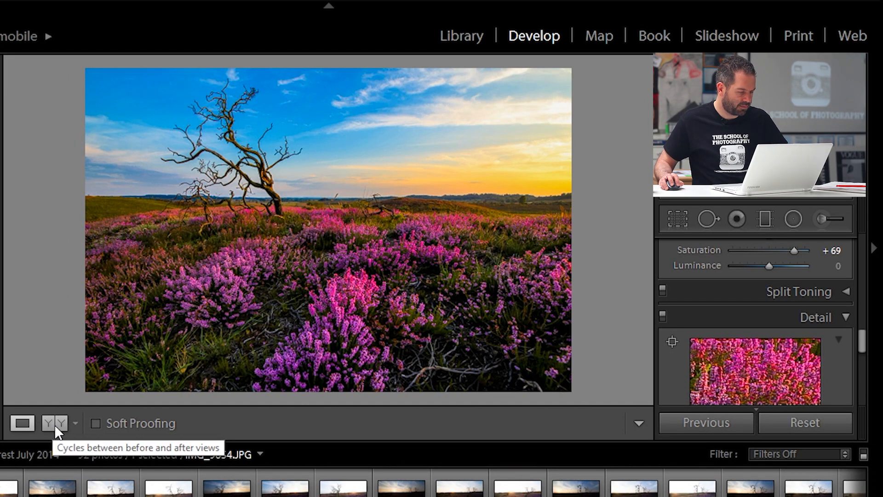
- Switch to a side-by-side before/after comparison, then to the split before/after view
{"action": "left_click", "coordinate": [51, 423]}
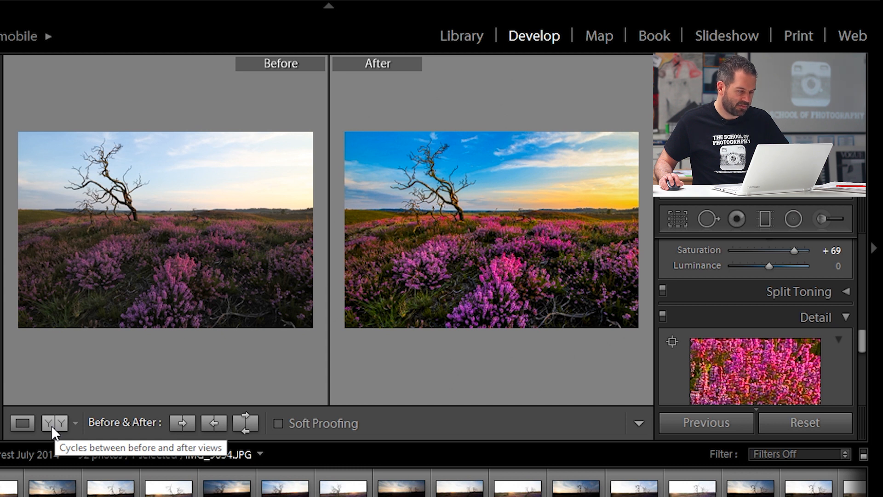
{"action": "left_click", "coordinate": [53, 423]}
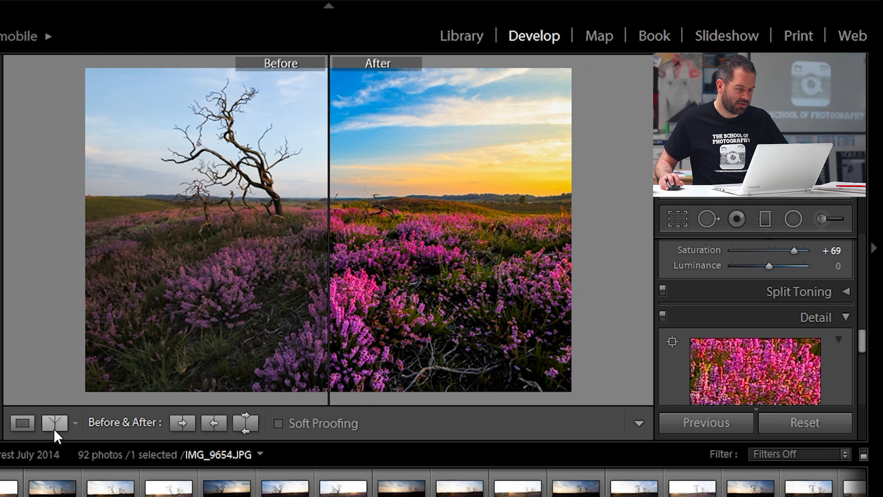
{"action": "mouse_move", "coordinate": [46, 344]}
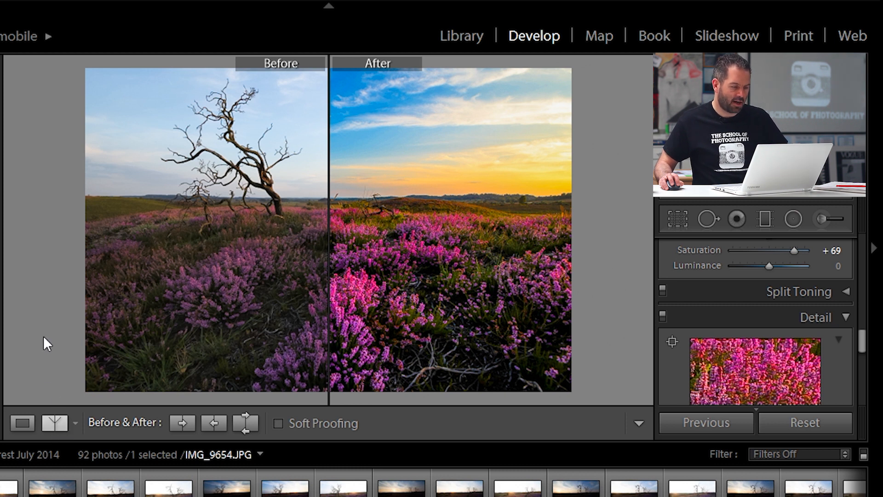